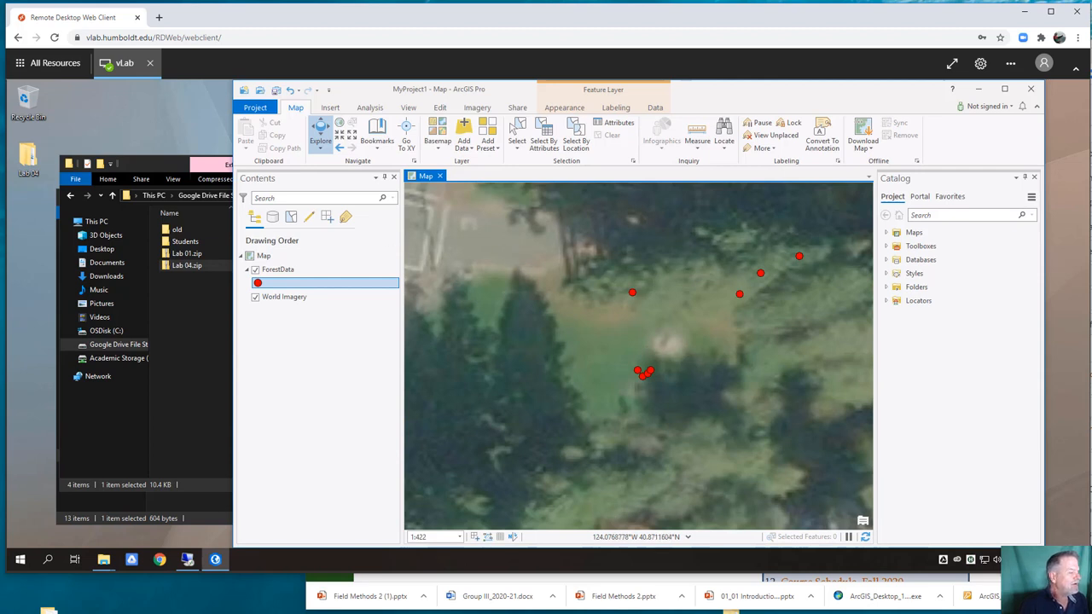
Step: Browse Academic Storage (L:) into gis-data and the _Areas Of Interest folder
left_click(123, 358)
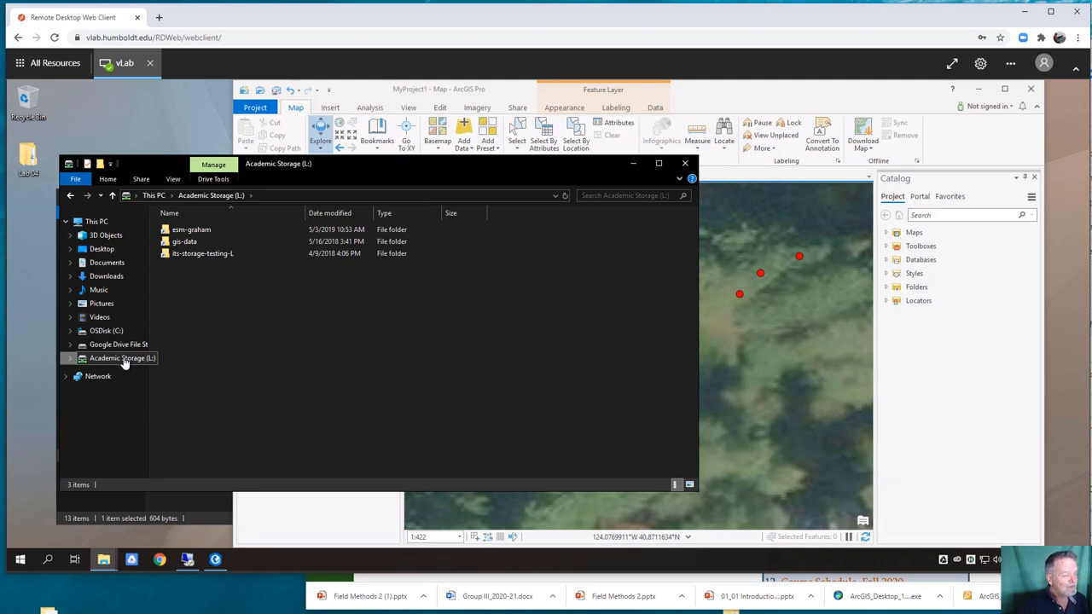
mouse_move(92, 358)
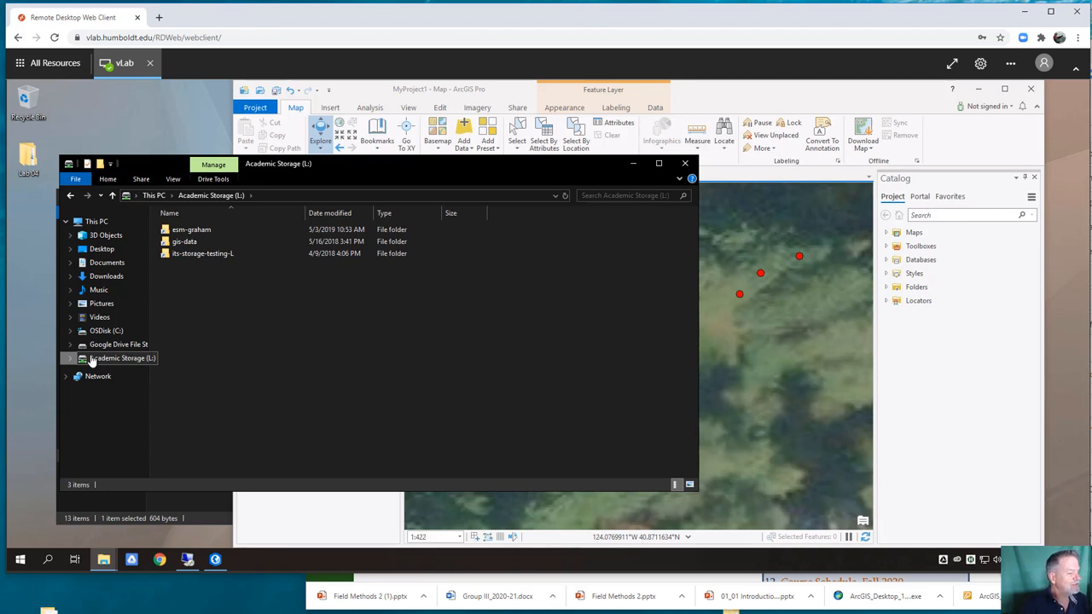
mouse_move(116, 367)
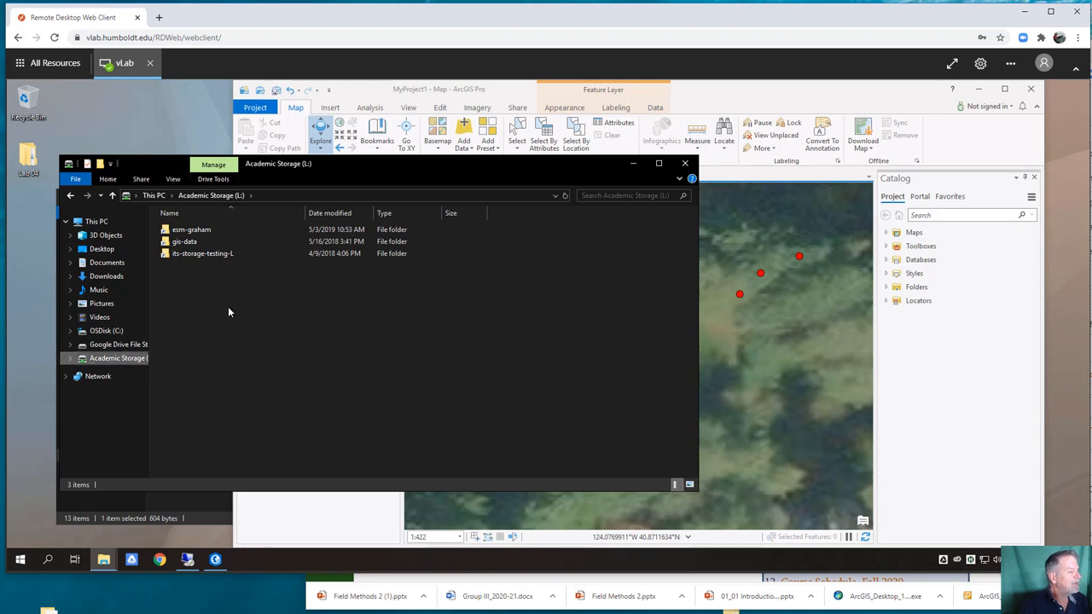
left_click(185, 243)
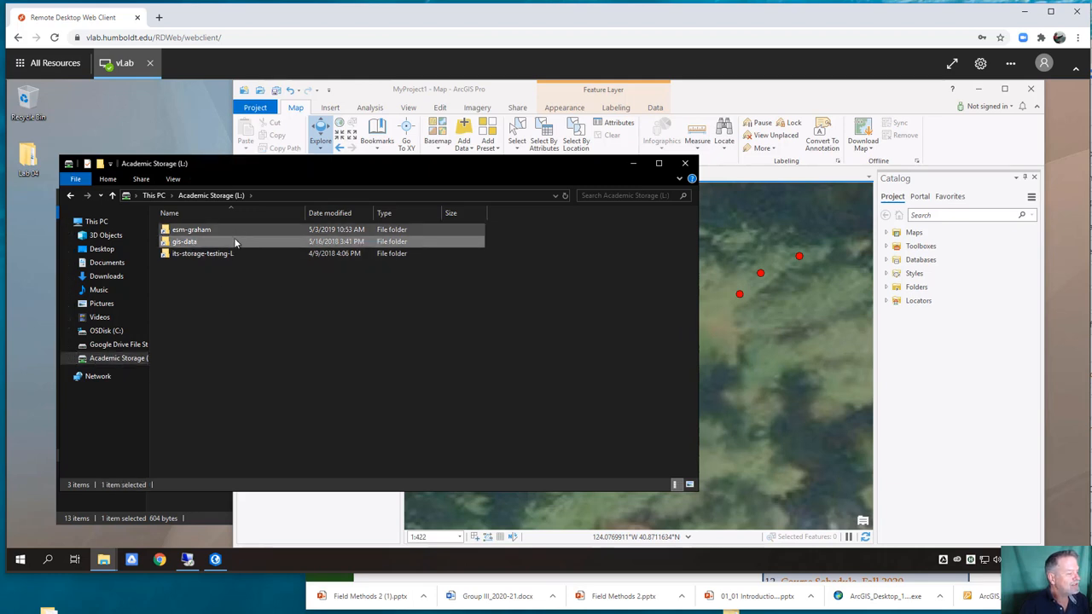
double_click(184, 242)
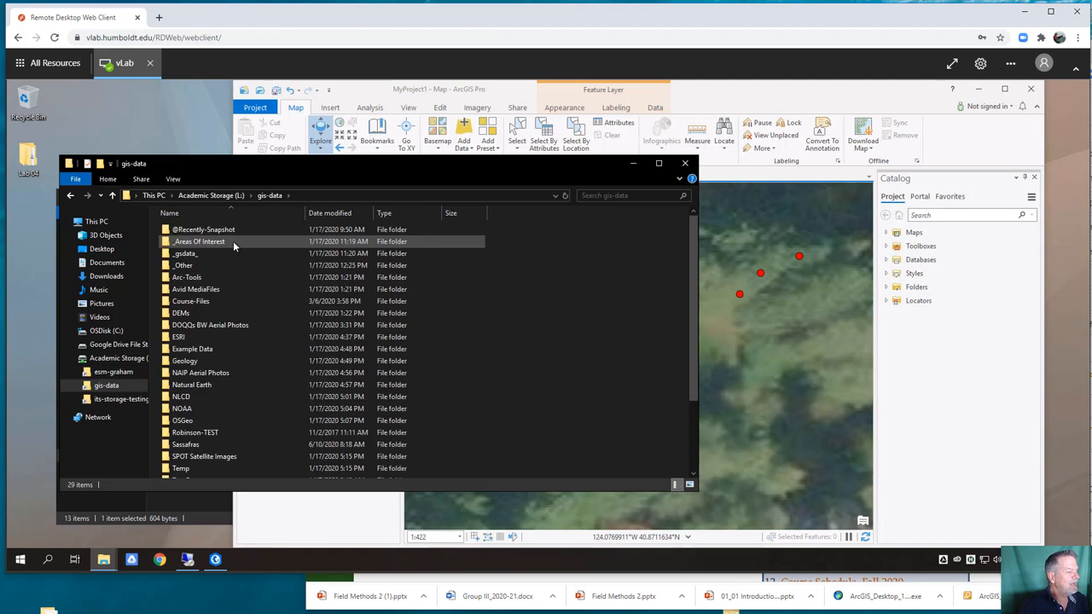
double_click(198, 242)
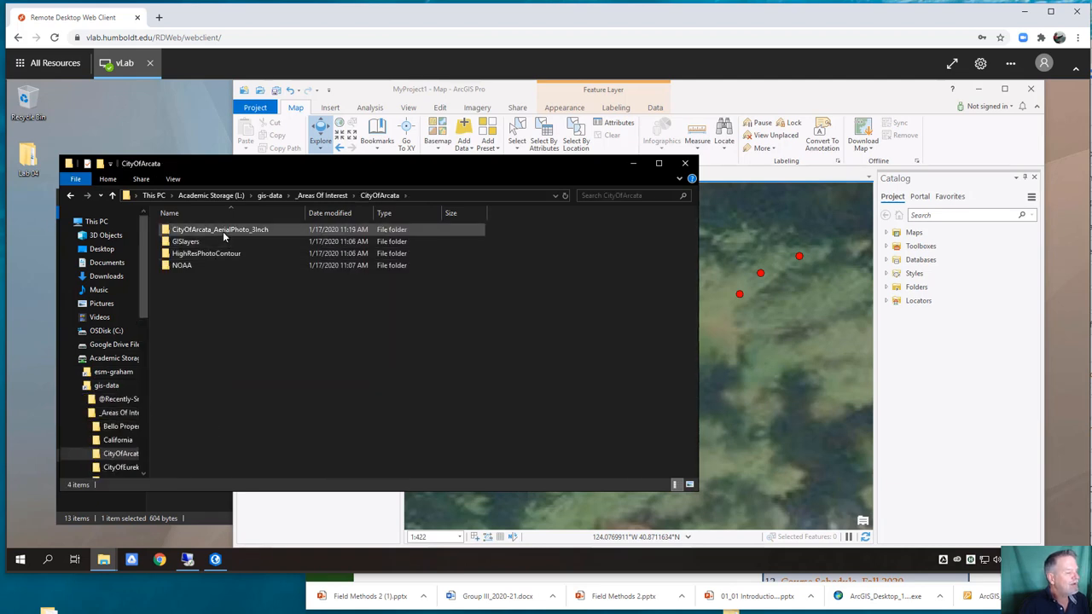
Step: Continue into CityOfArcata_AerialPhoto_3inch down to the Ortho_TIFF folder of Arcata 2017 tiles
left_click(220, 228)
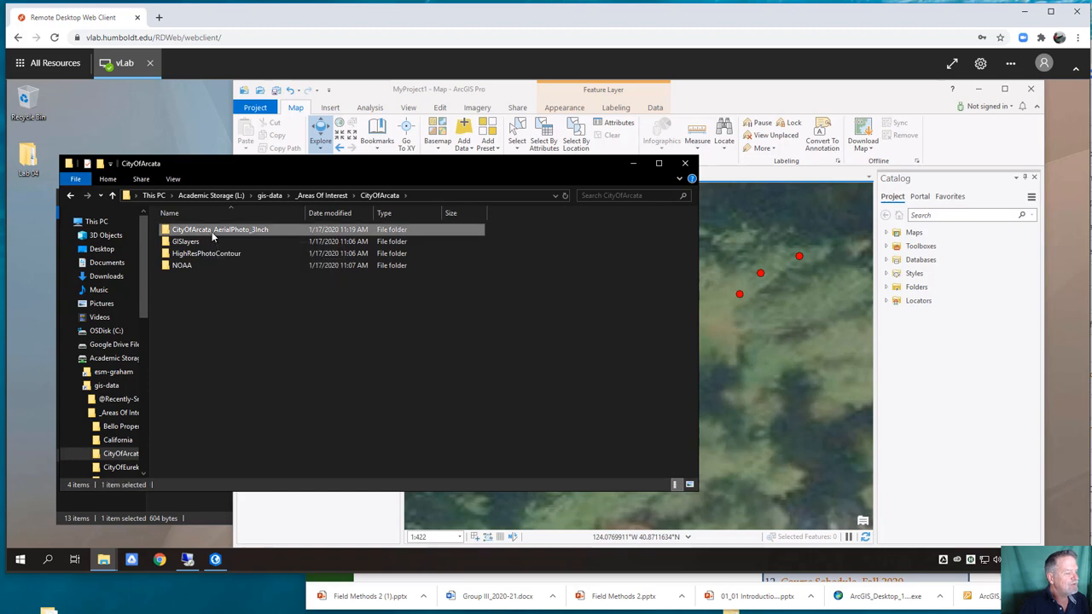
double_click(218, 229)
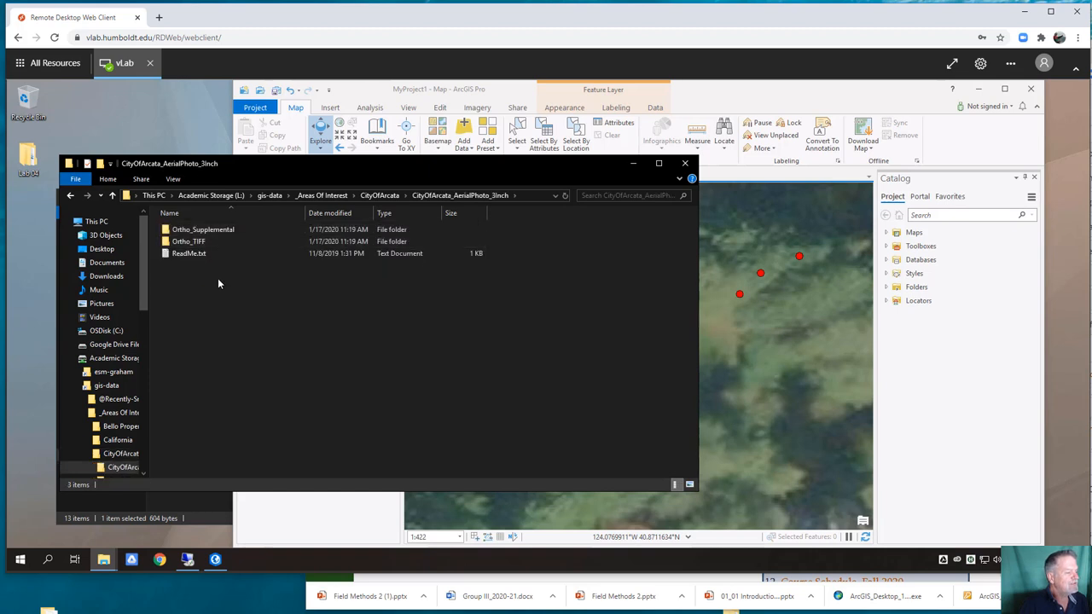
left_click(203, 229)
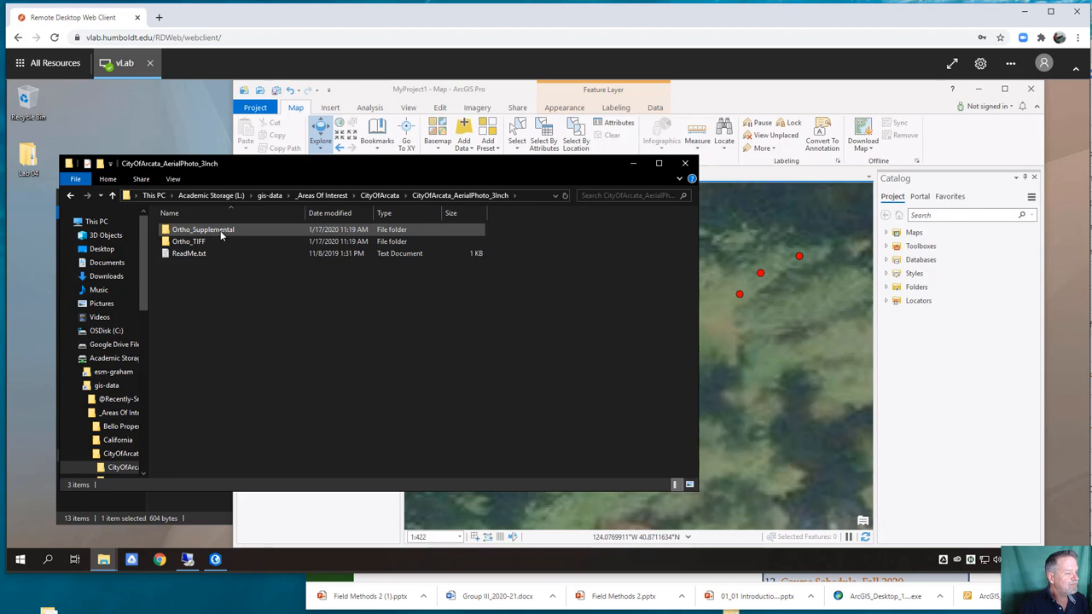
left_click(203, 228)
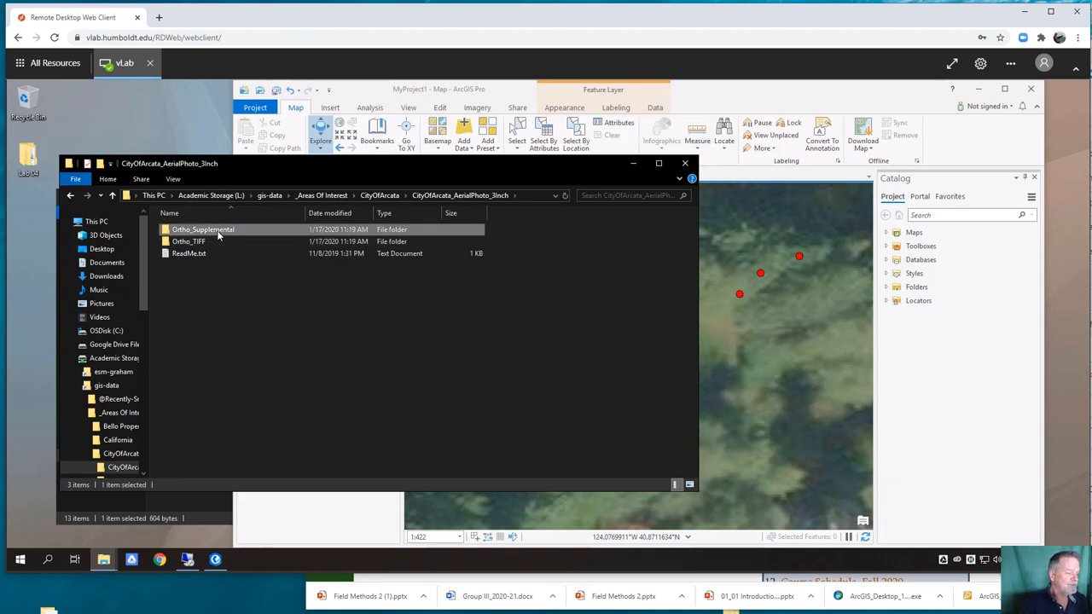
double_click(203, 228)
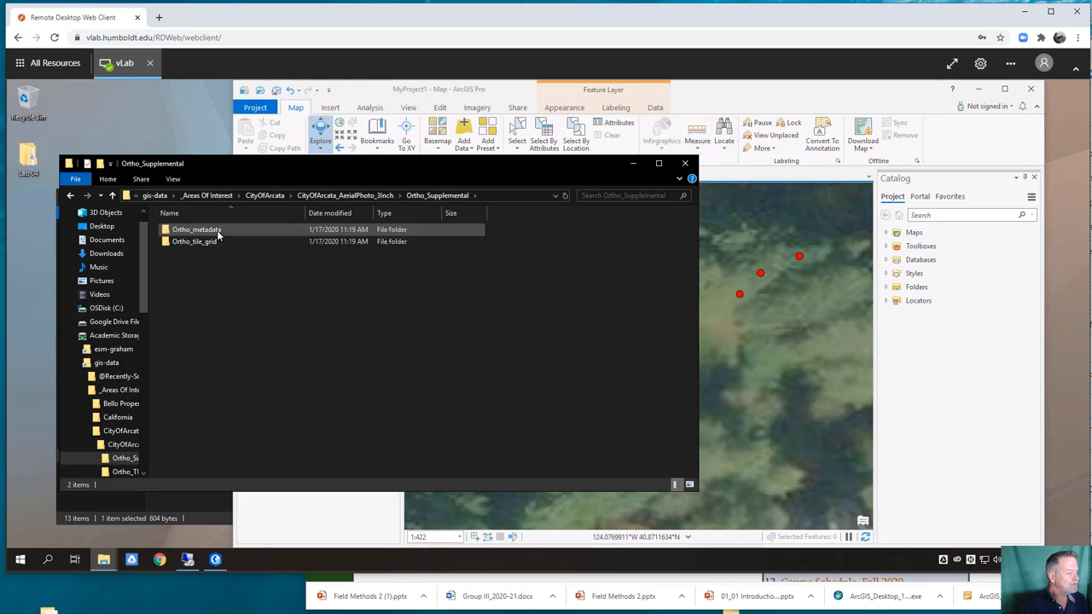
double_click(196, 229)
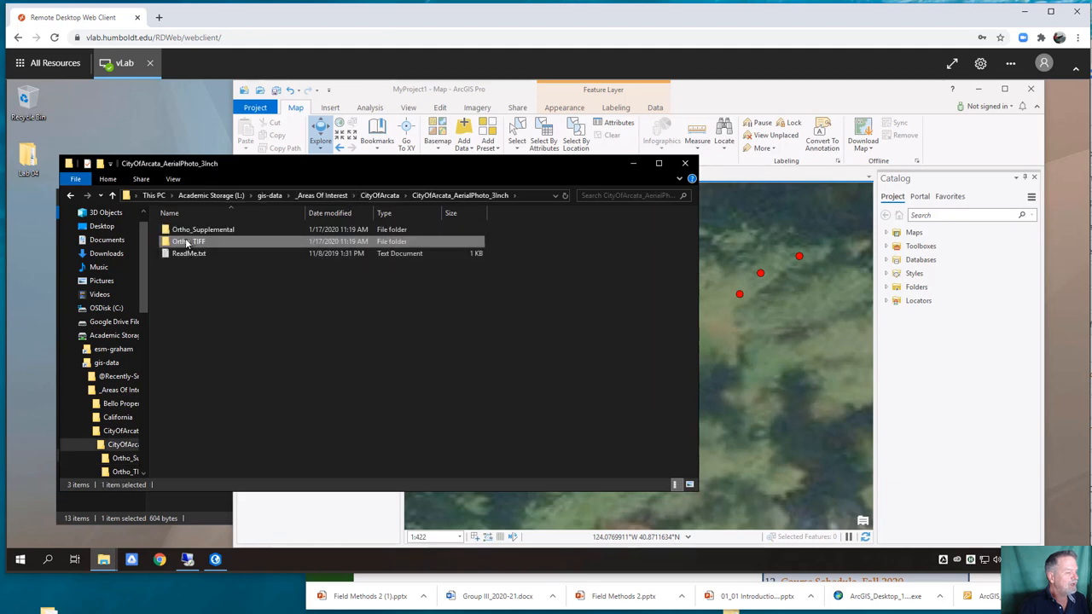
double_click(188, 243)
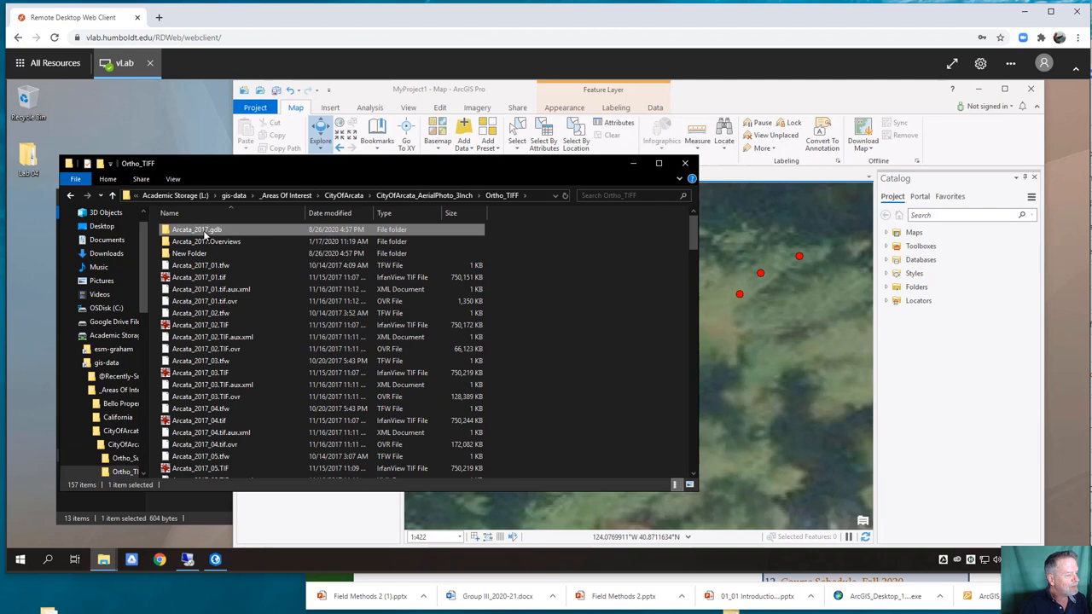
mouse_move(196, 229)
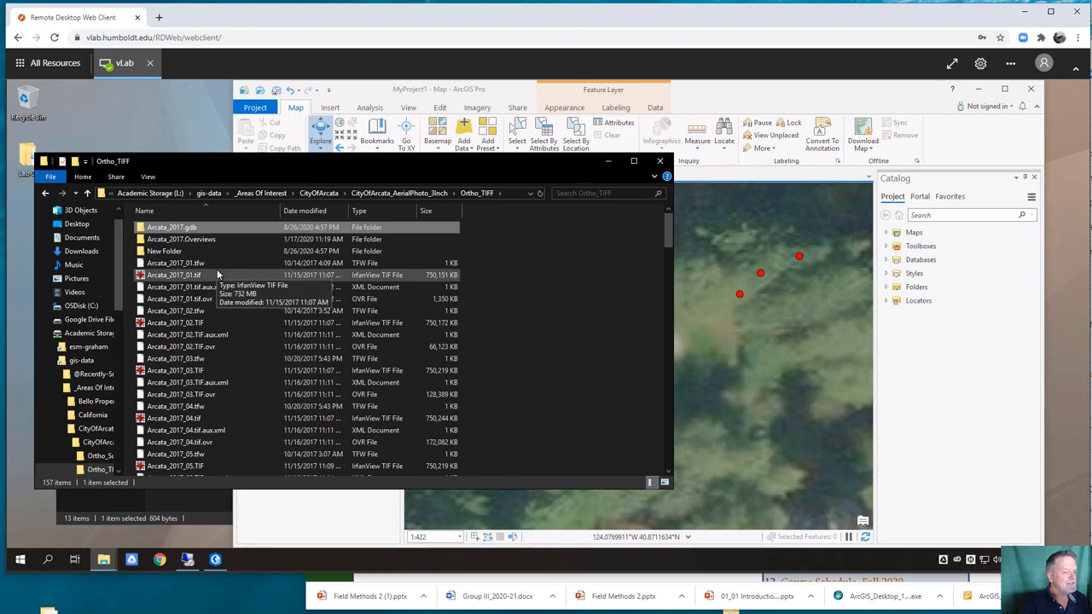
mouse_move(393, 304)
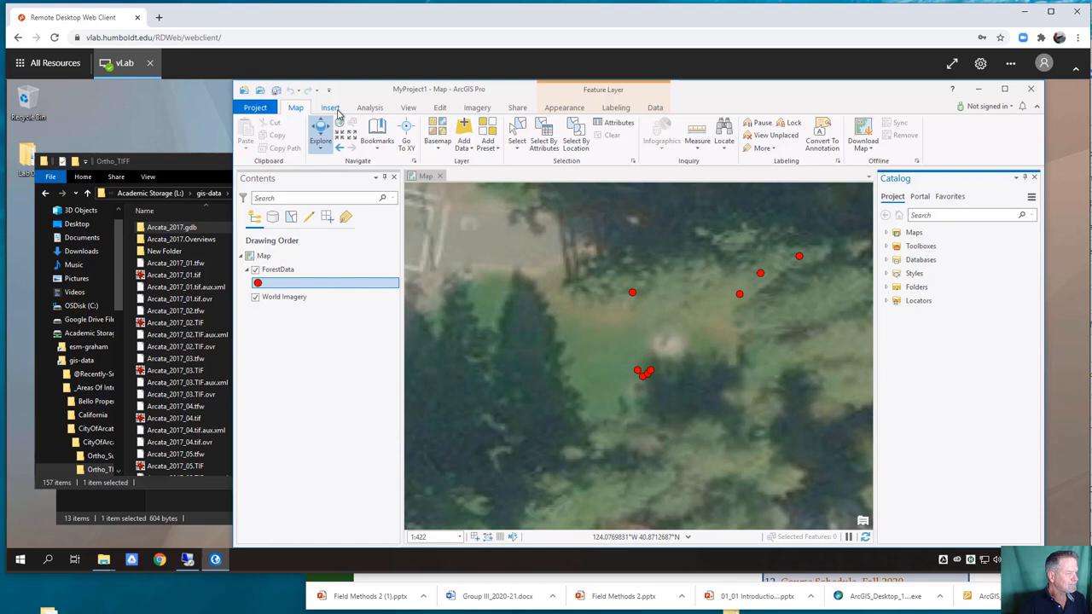
Step: From the Catalog pane's Folders entry, start Add Folder Connection
left_click(409, 108)
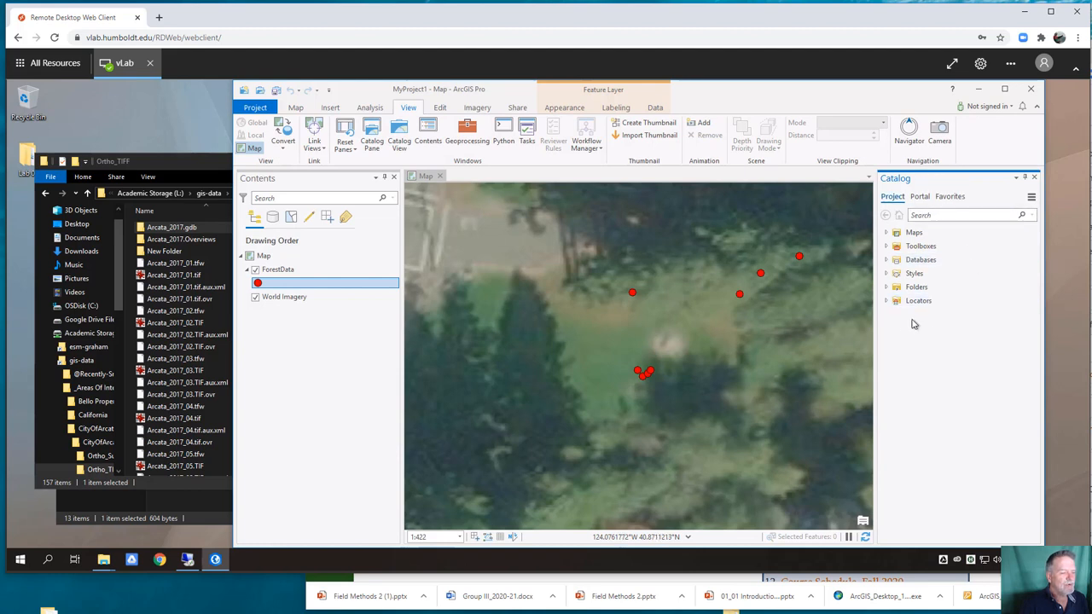
left_click(886, 287)
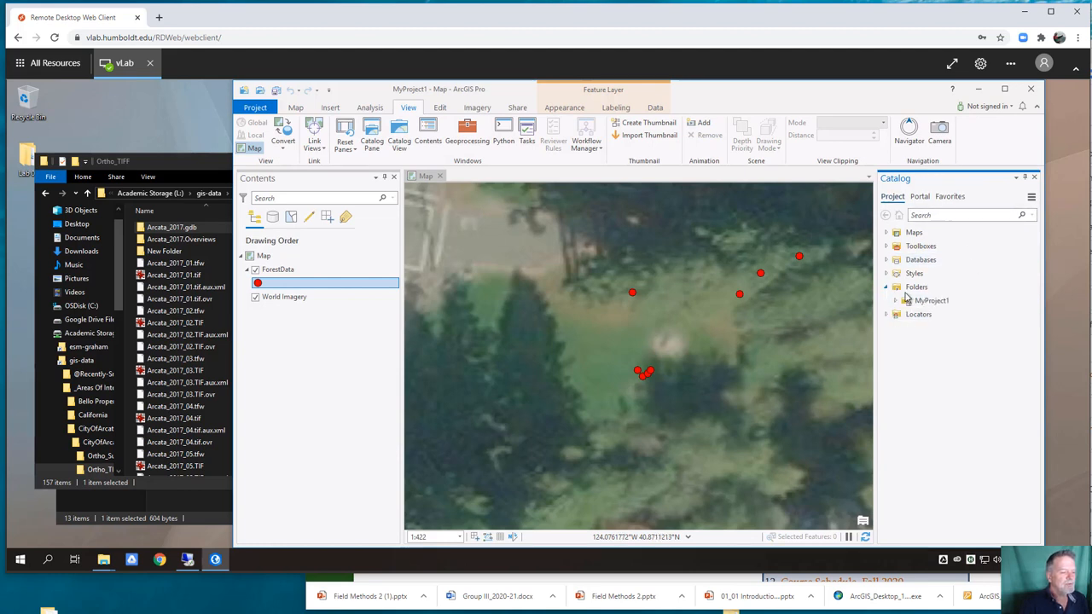
left_click(917, 286)
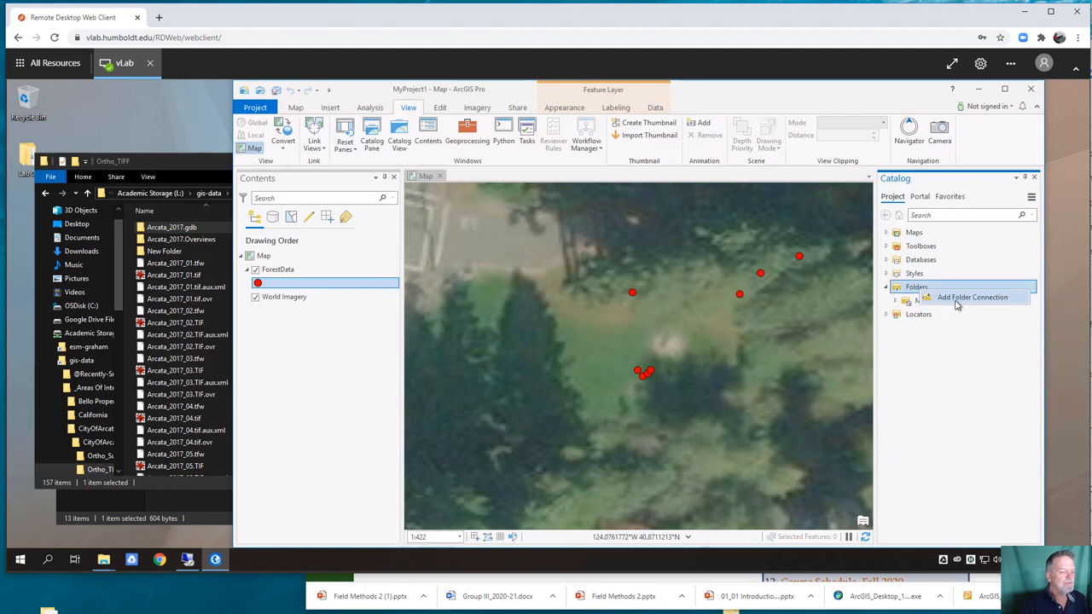
left_click(972, 297)
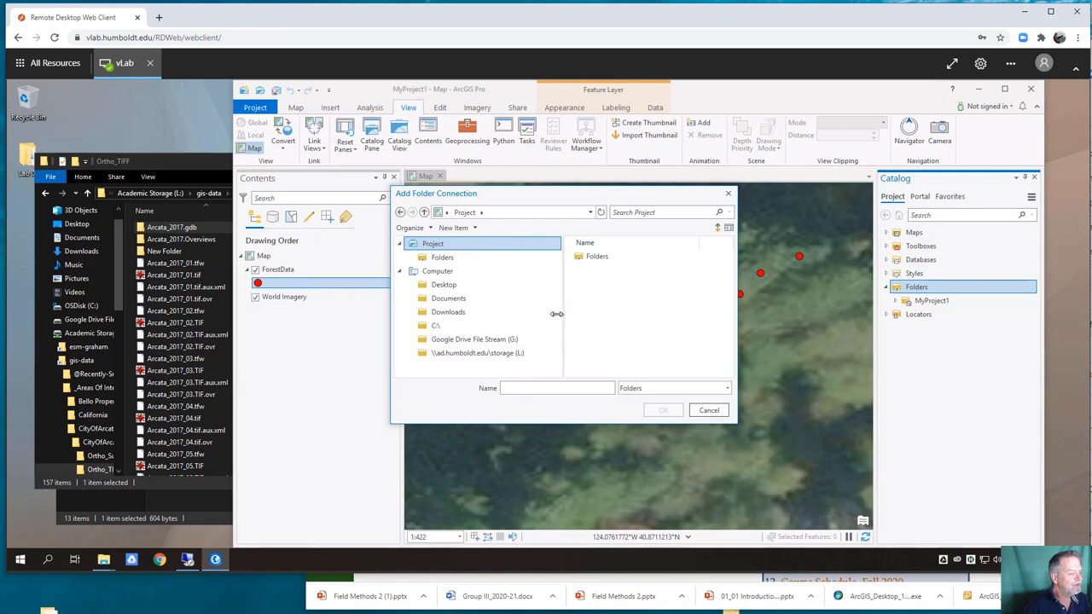
Step: Connect the gis-data folder on the Academic Storage (L:) drive to the project
left_click(478, 351)
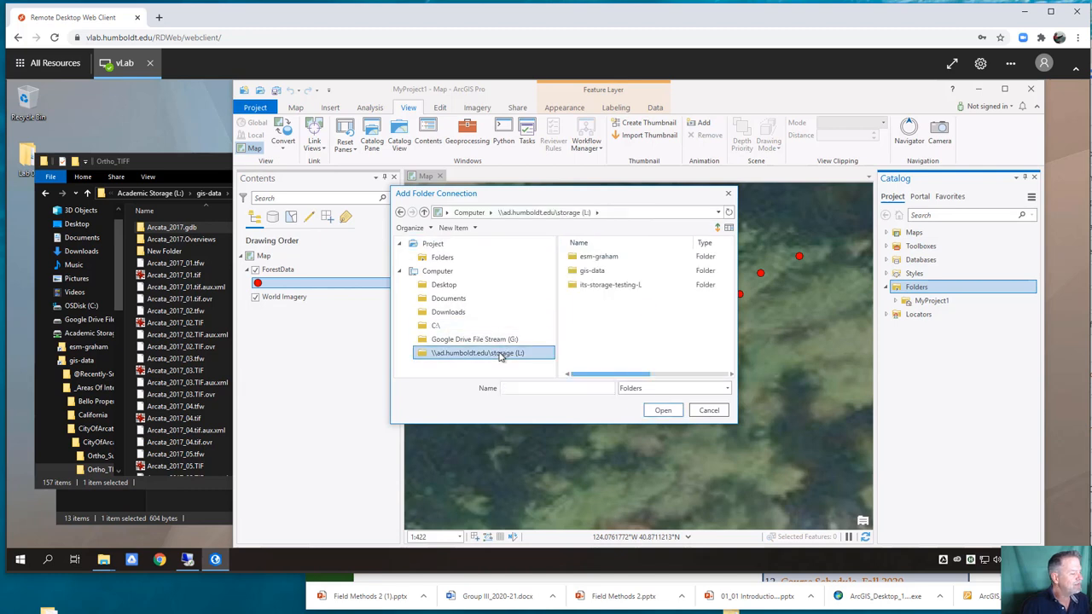
mouse_move(607, 330)
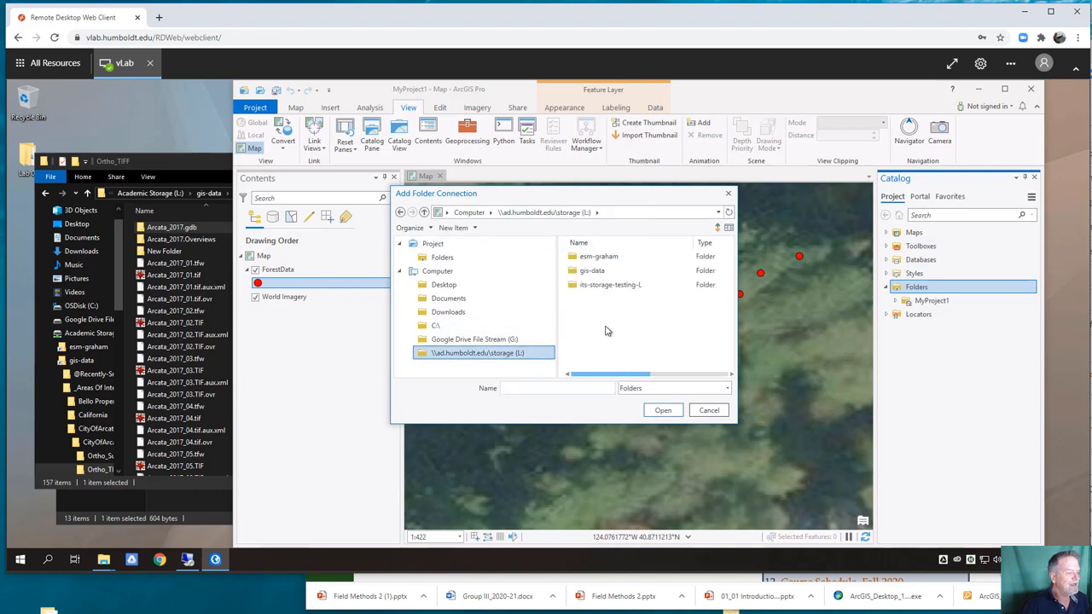
double_click(592, 269)
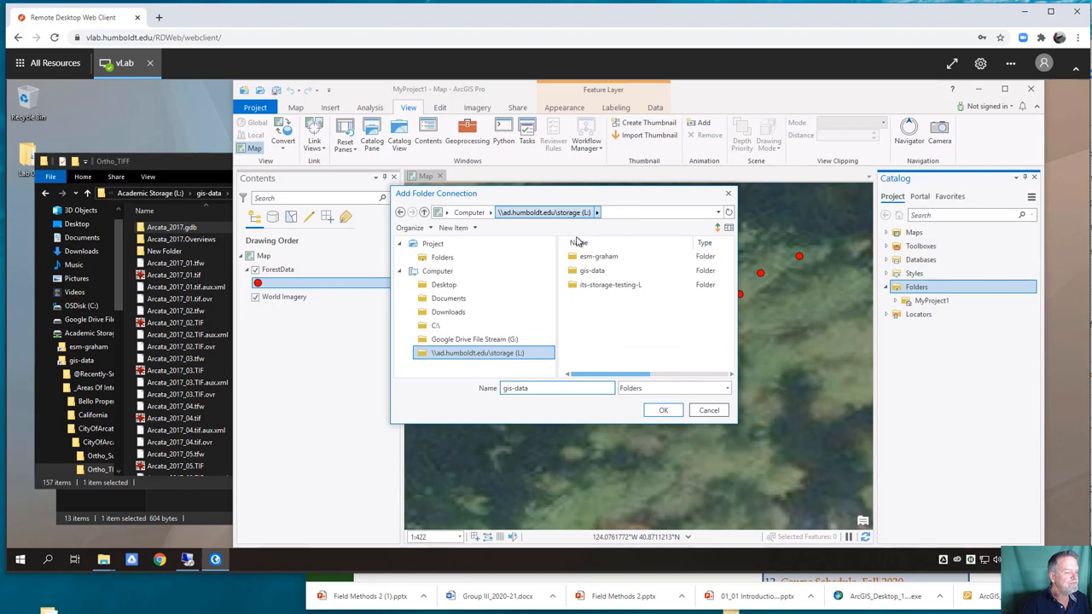
left_click(592, 269)
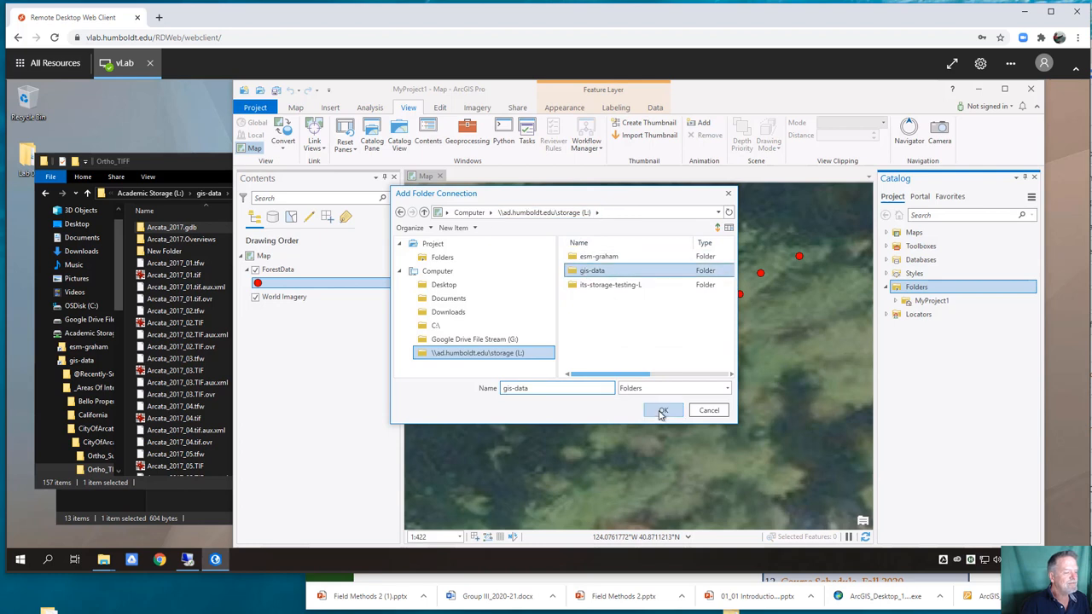
left_click(663, 409)
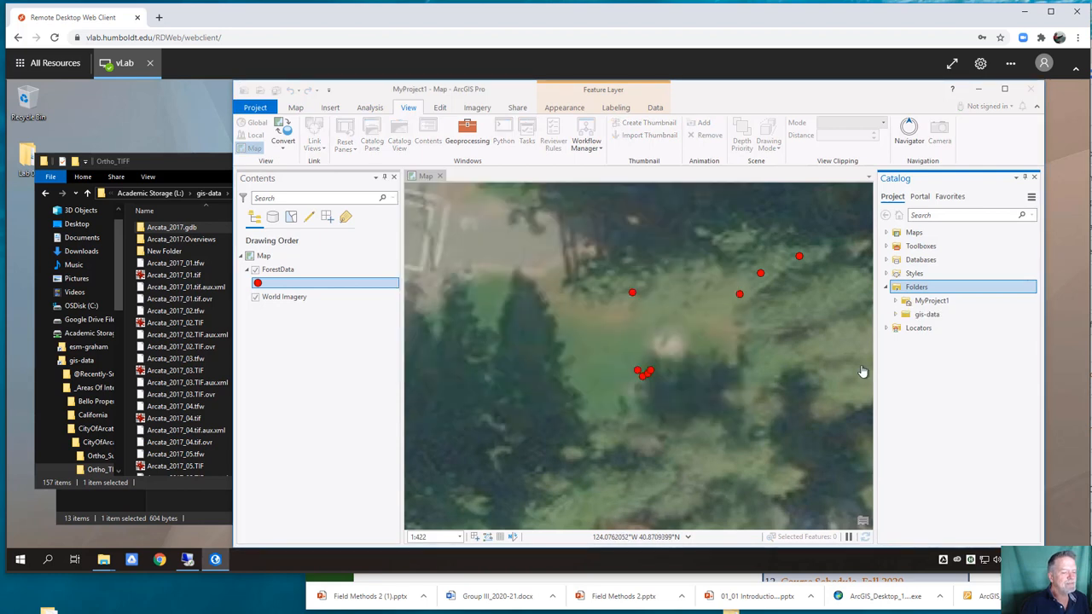
Step: Expand gis-data > _Areas Of Interest > CityOfArcata > aerial photo folder > Ortho_TIFF in the Catalog
left_click(894, 314)
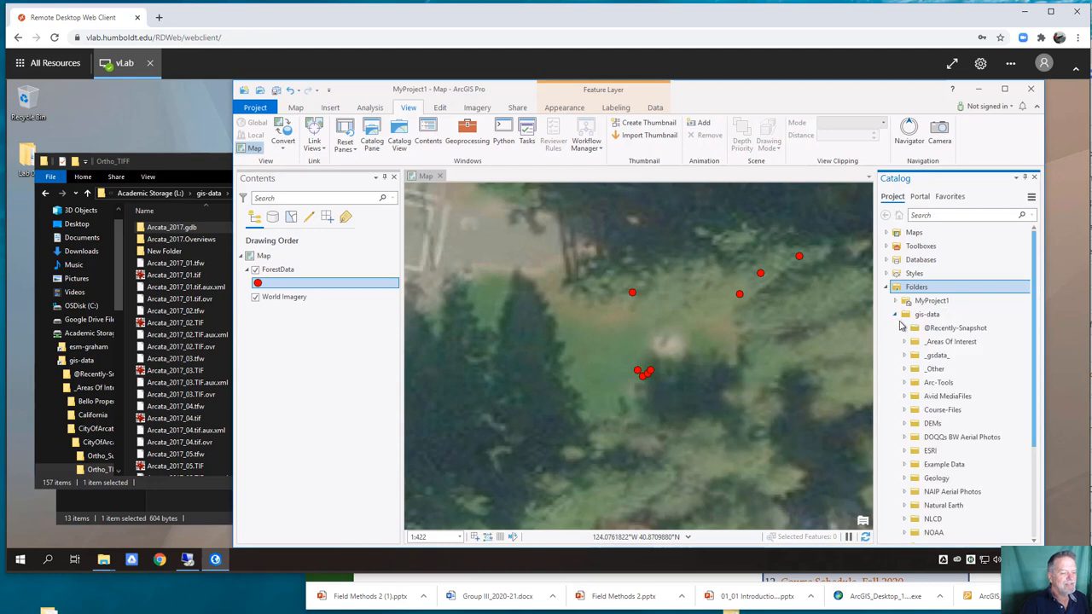
mouse_move(941, 410)
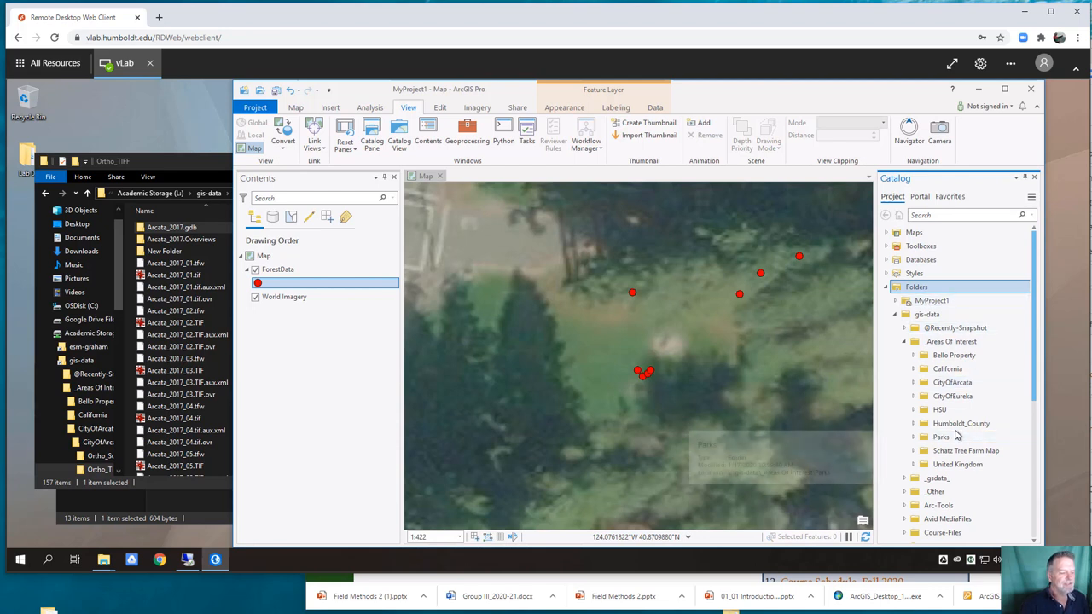
left_click(915, 382)
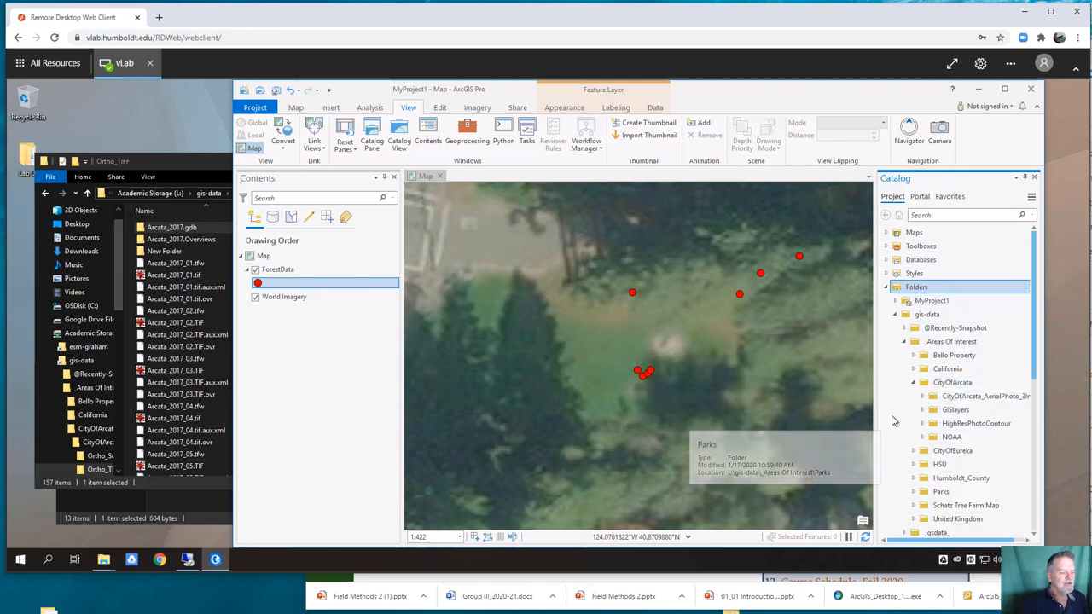
left_click(923, 395)
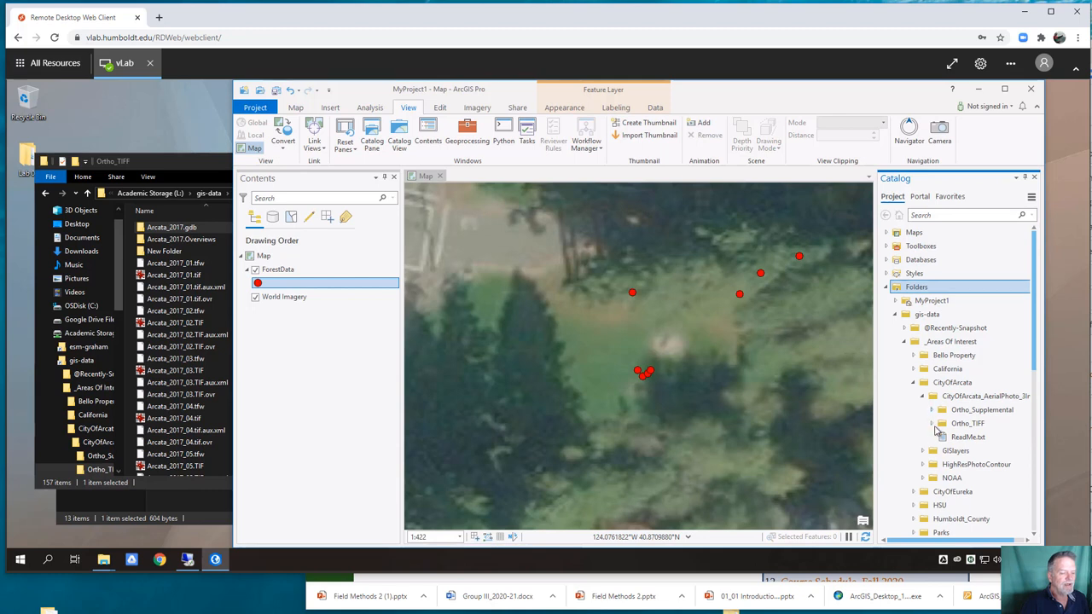
left_click(932, 423)
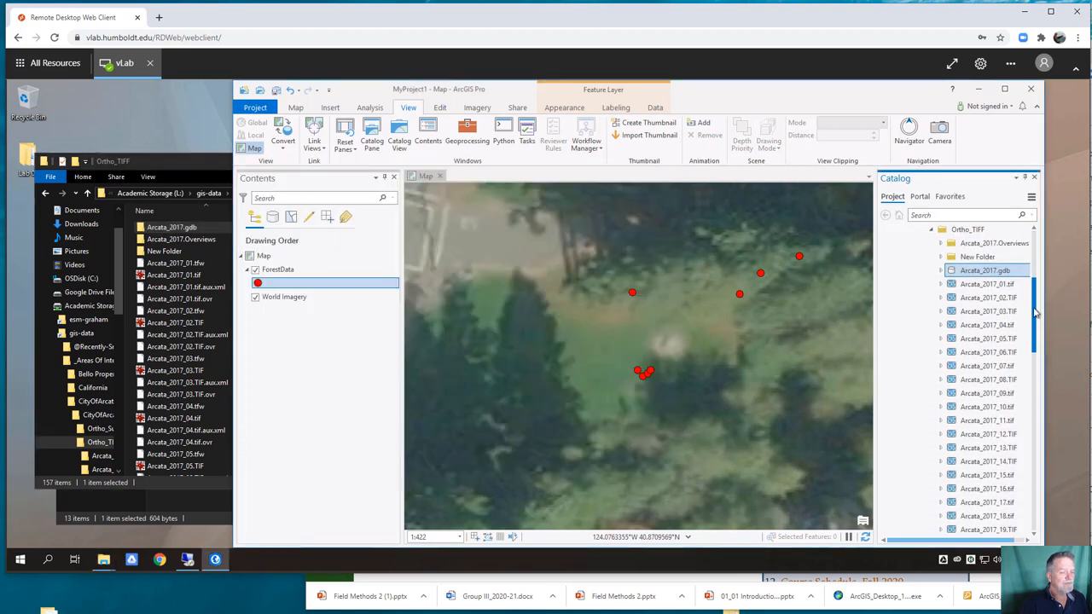
Step: Expand Arcata_2017.gdb and bring up the context menu of the ortho_2017tiff mosaic dataset
left_click(171, 226)
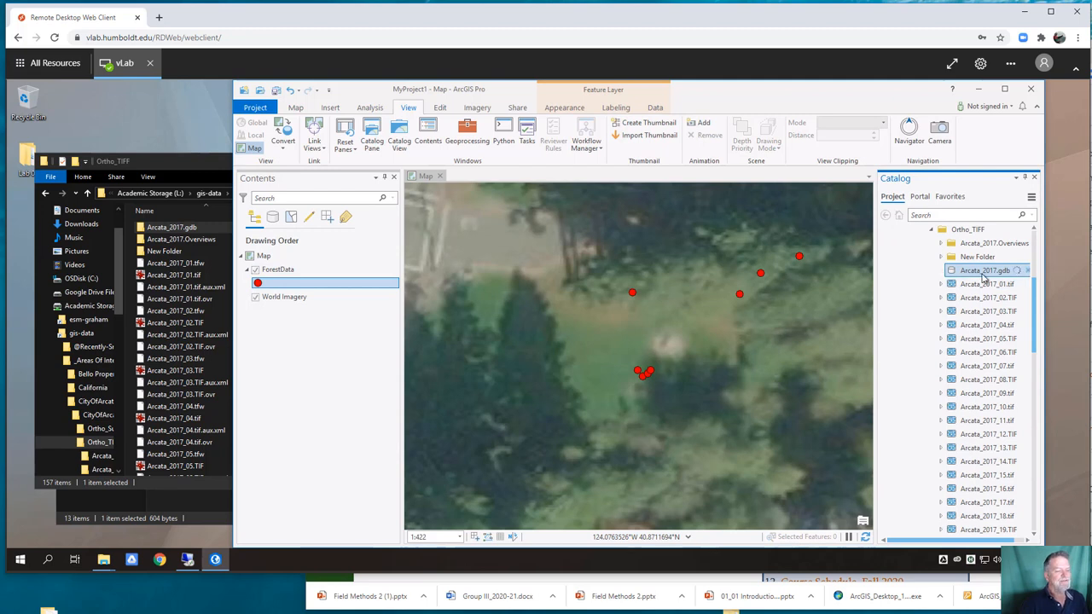
mouse_move(986, 270)
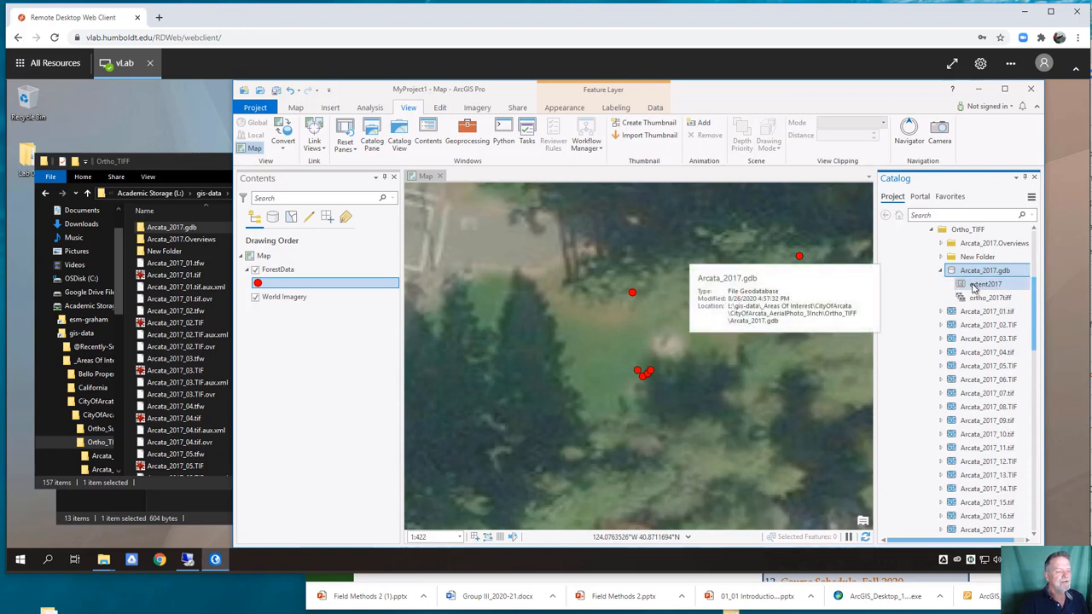
mouse_move(989, 297)
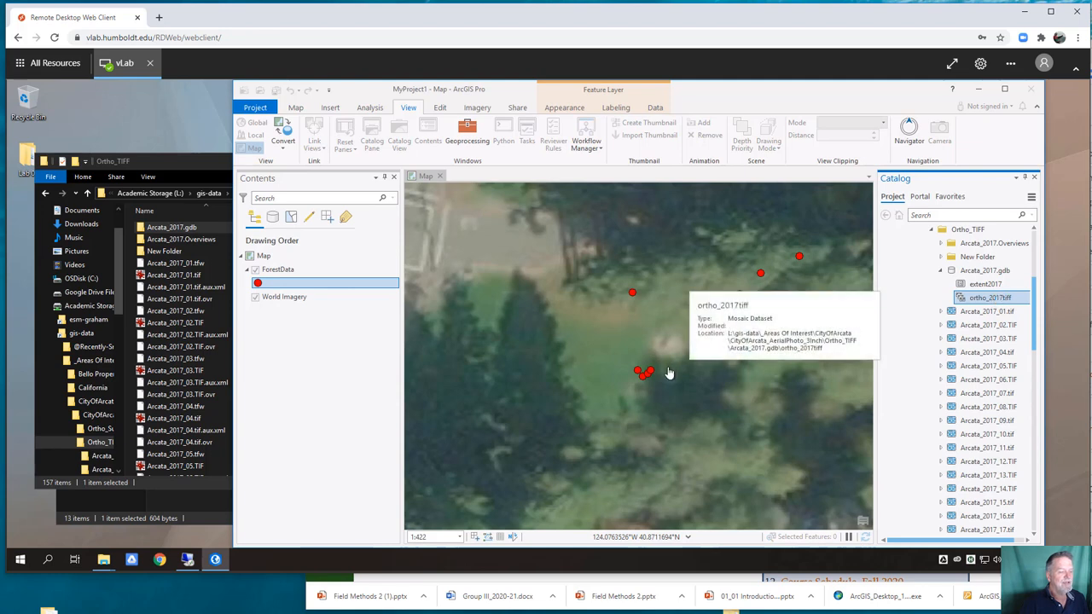
mouse_move(939, 306)
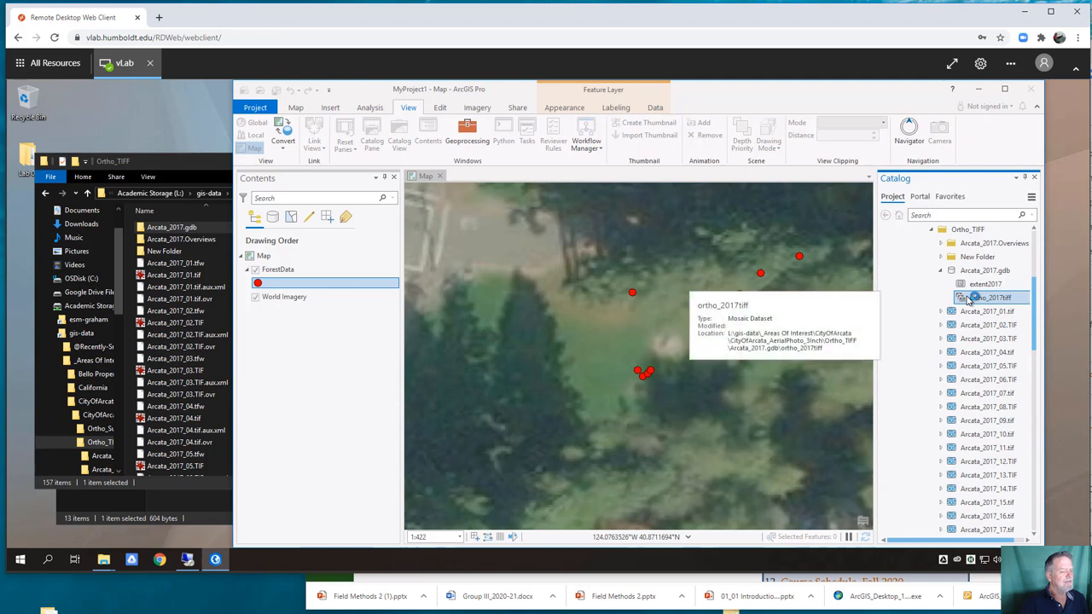
right_click(988, 297)
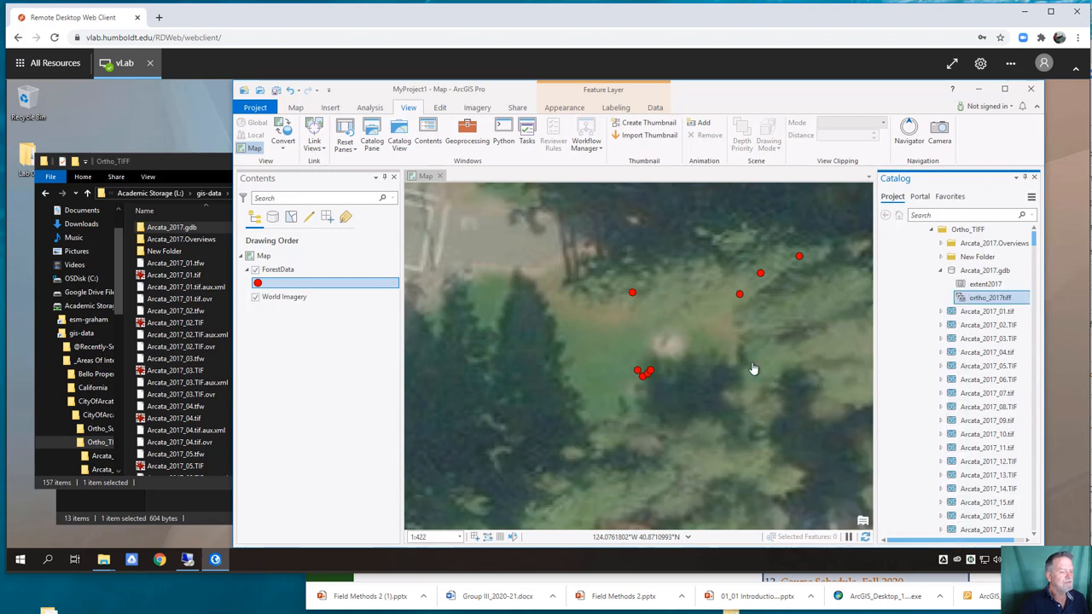
mouse_move(604, 338)
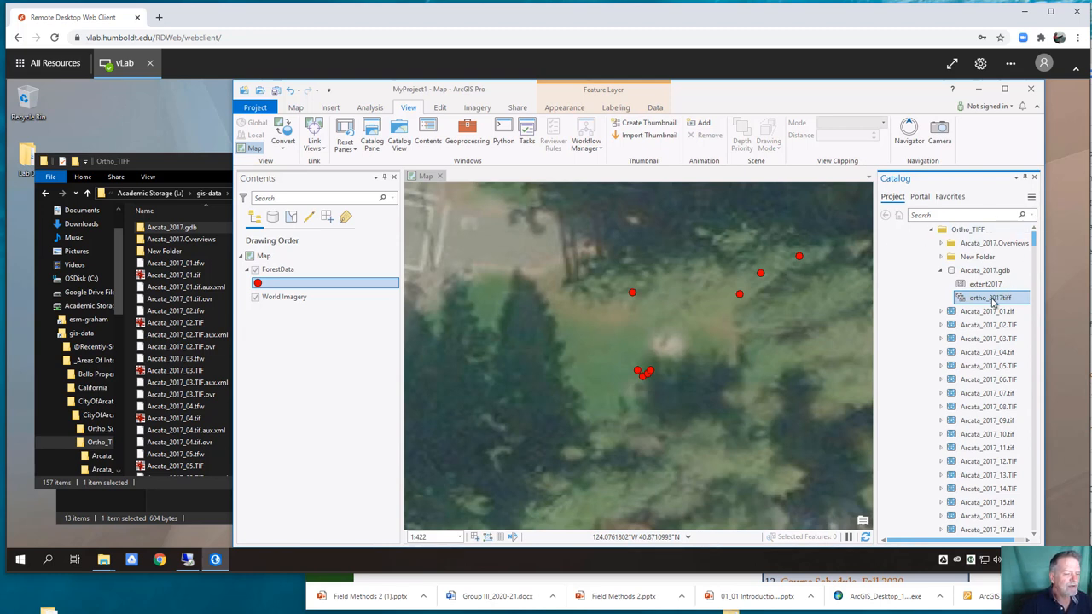
right_click(989, 297)
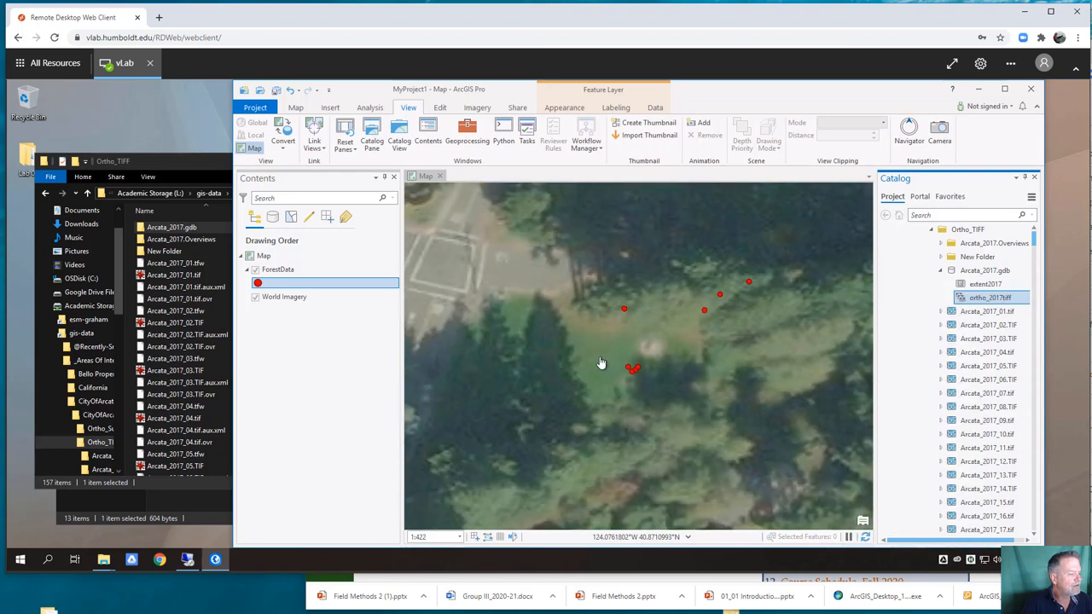
Step: Add ortho_2017tiff to the current map and zoom in over the ForestData points
scroll("down", 3)
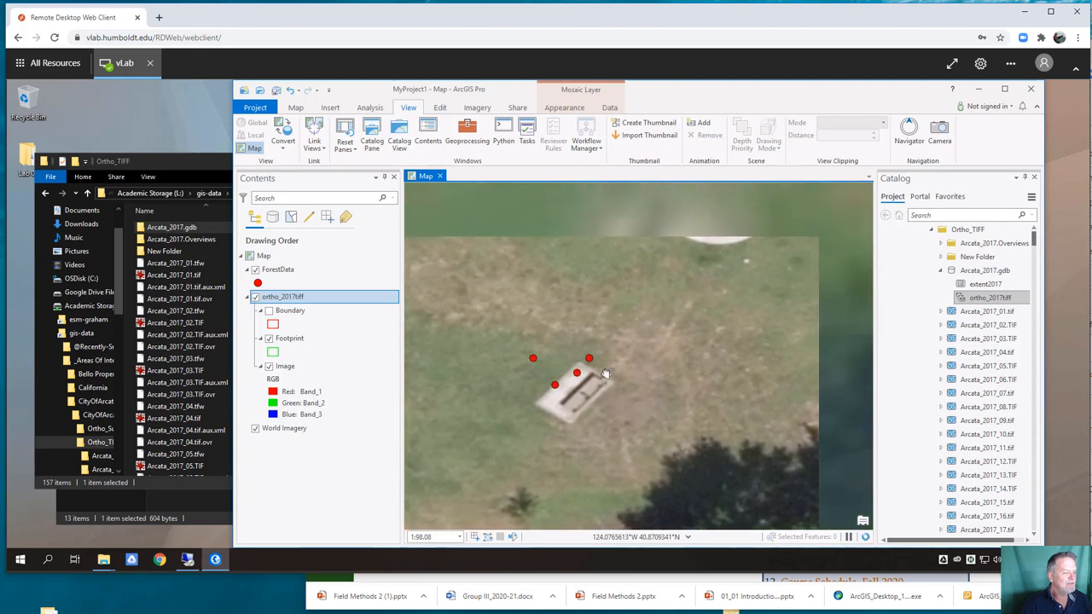
mouse_move(609, 379)
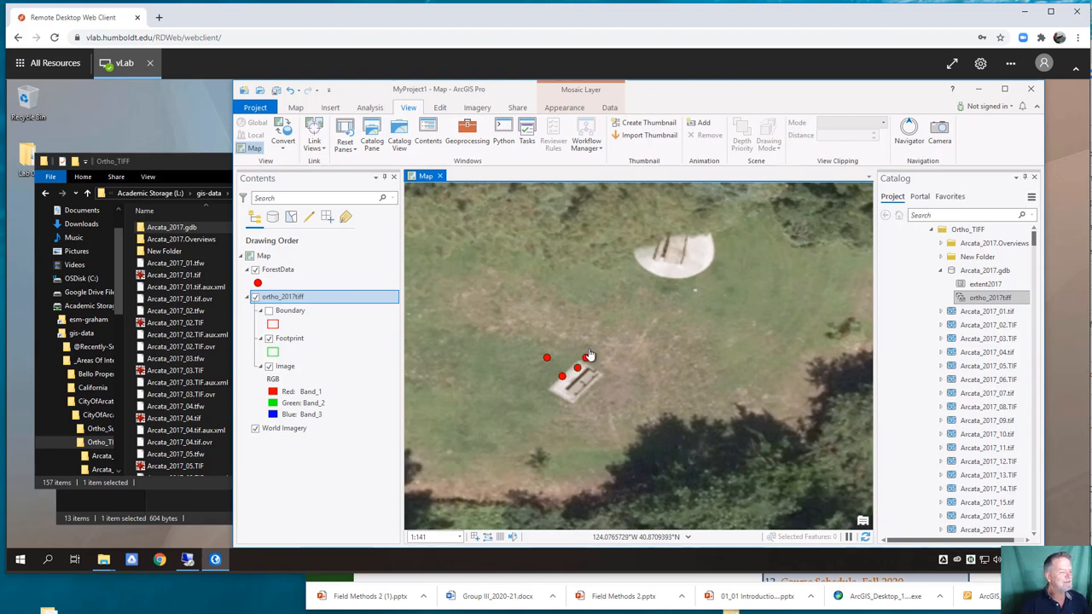
left_click(254, 297)
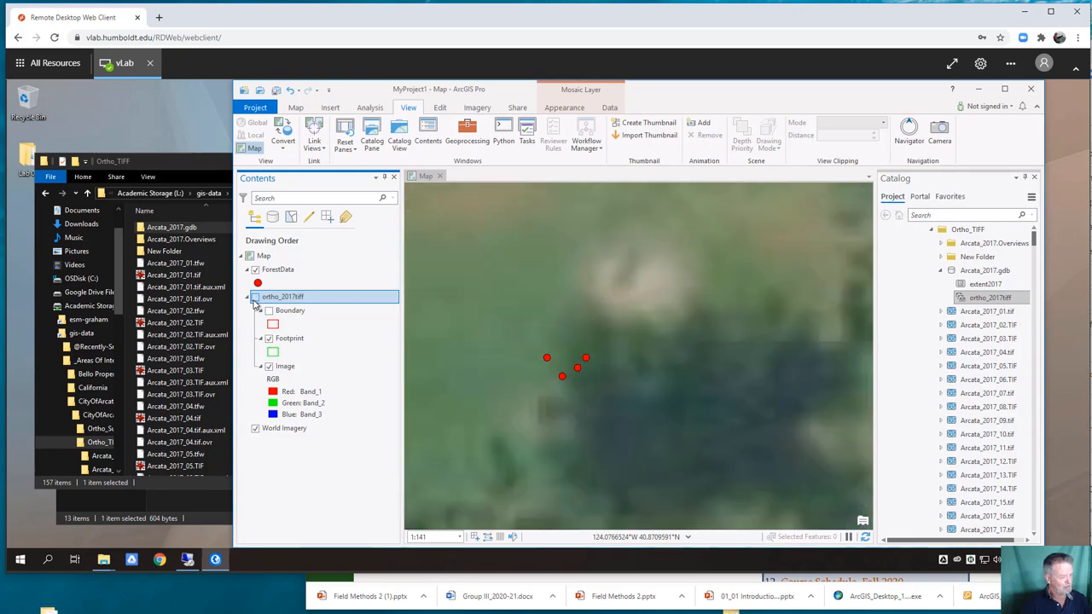
left_click(254, 297)
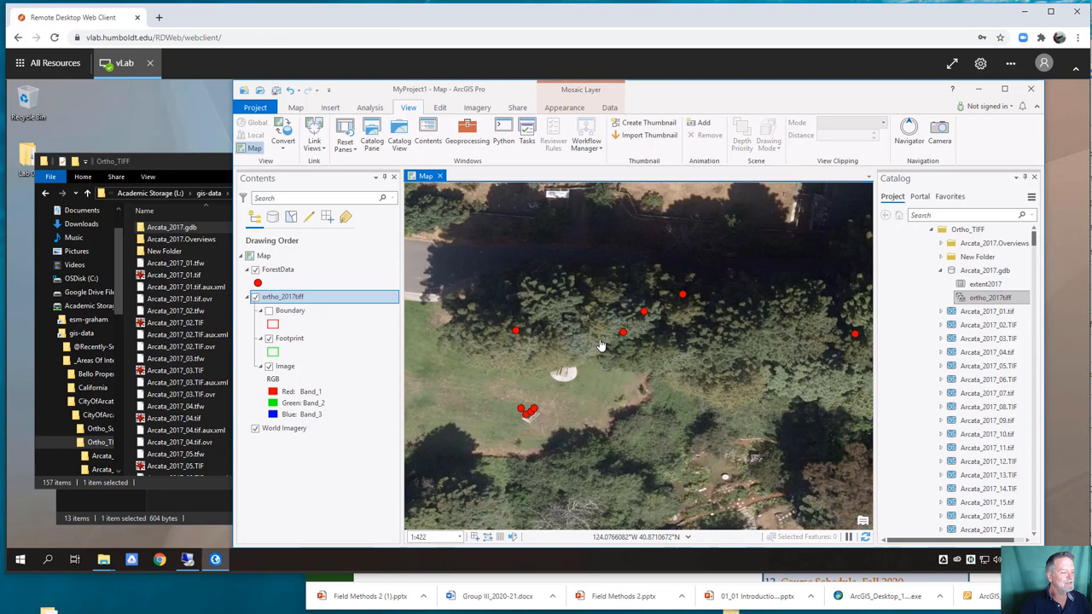
mouse_move(700, 344)
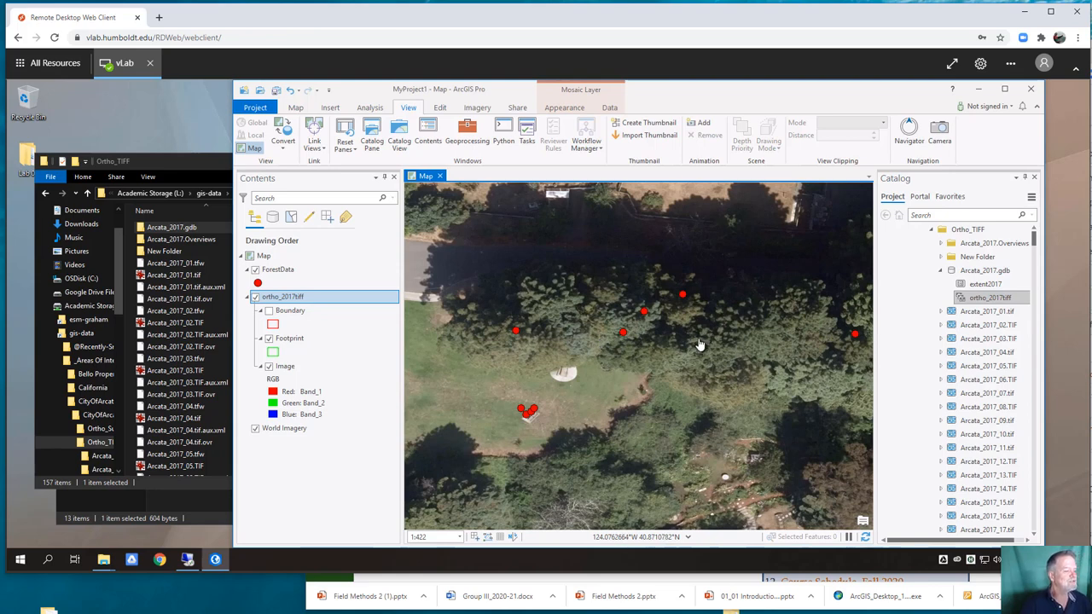